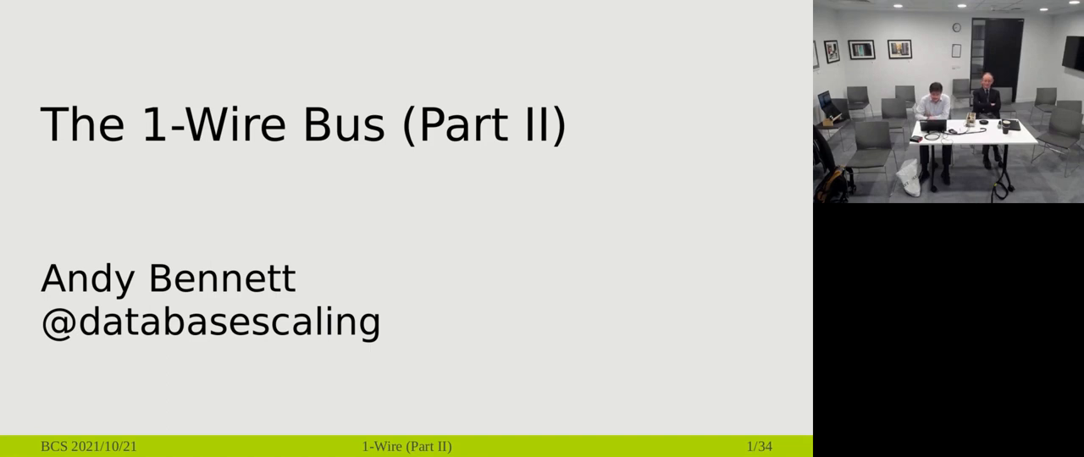
key(right)
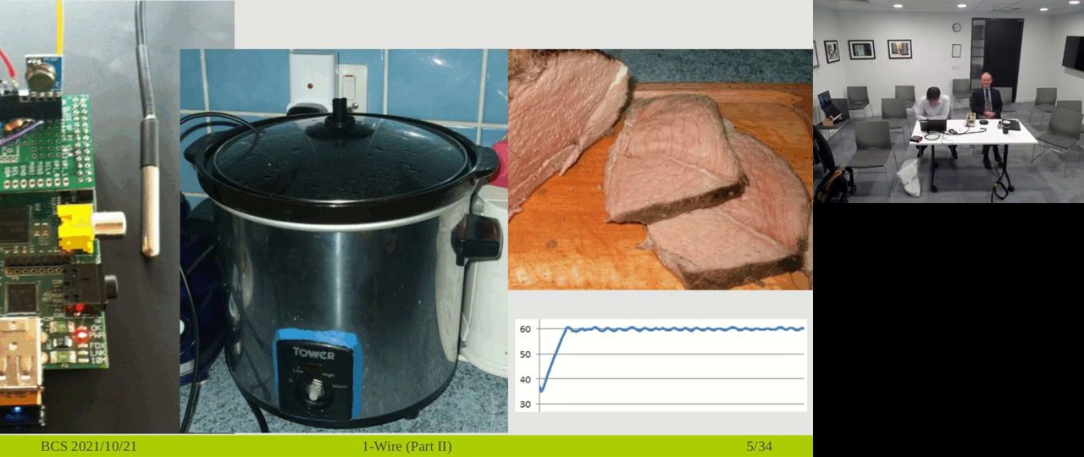
key(Right)
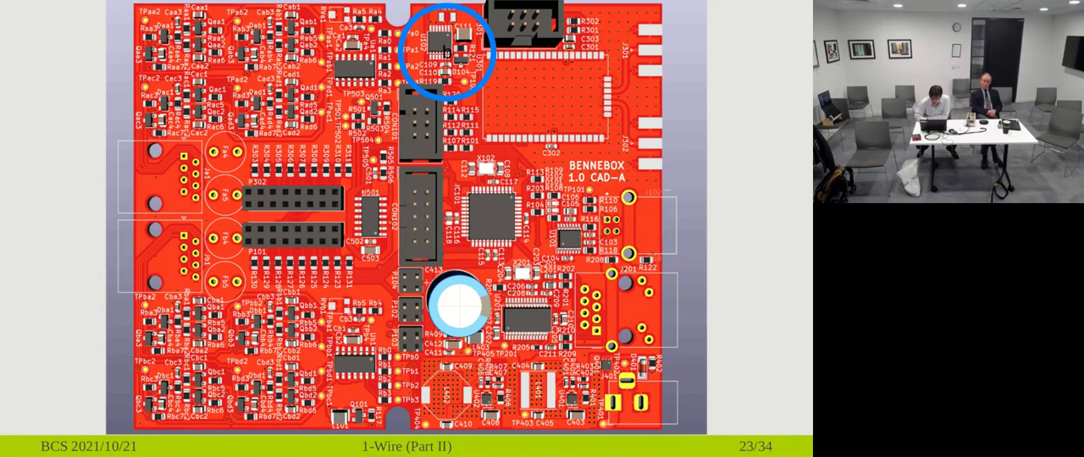
key(right)
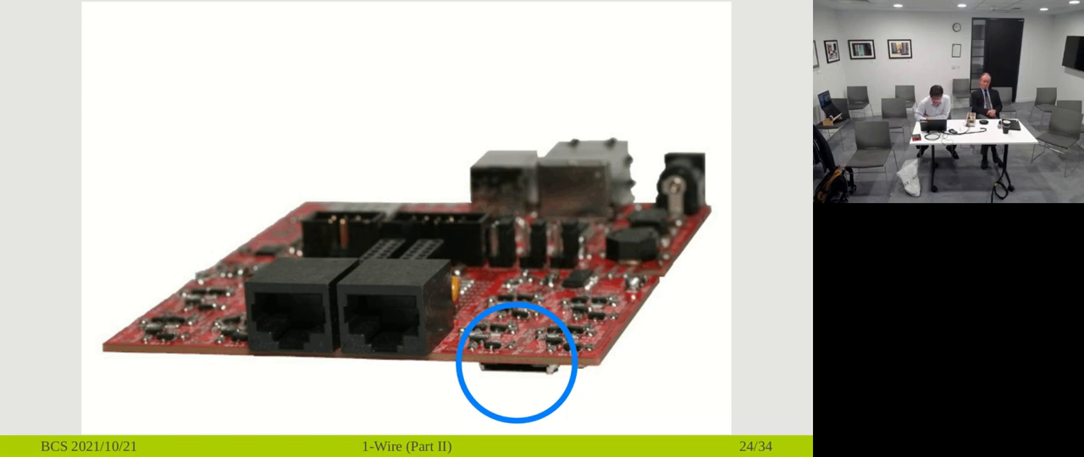
key(right)
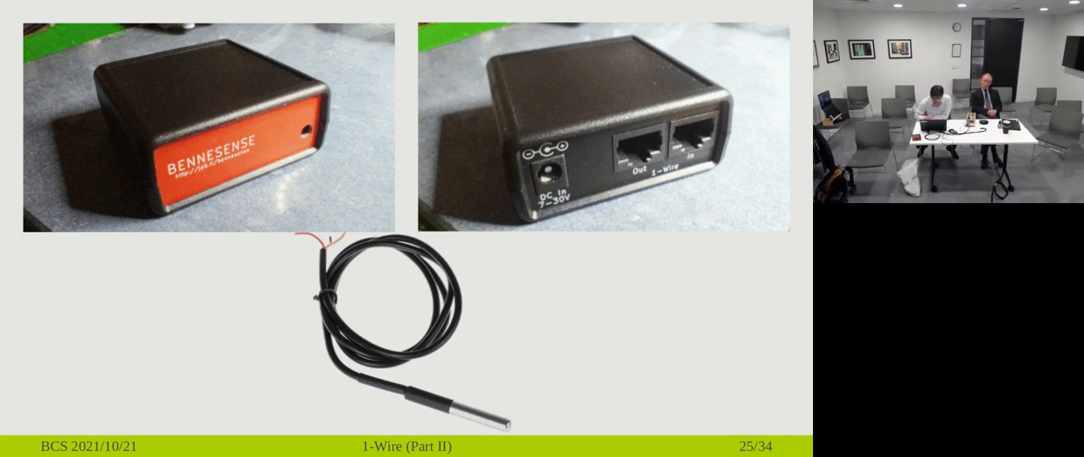
key(Right)
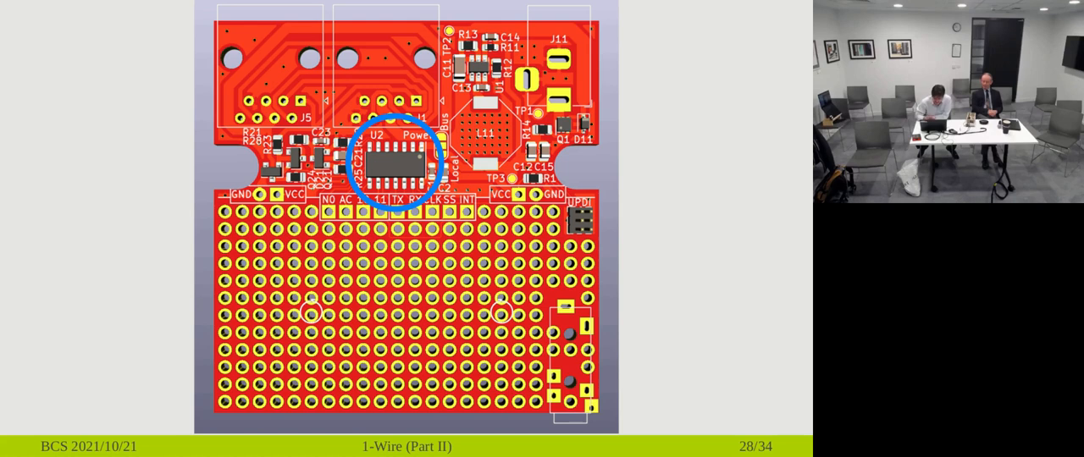
key(Right)
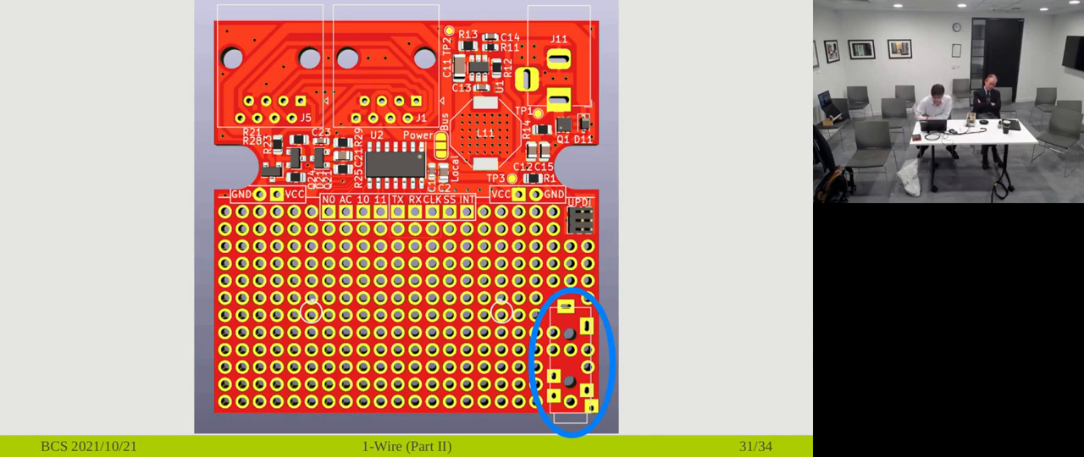
key(right)
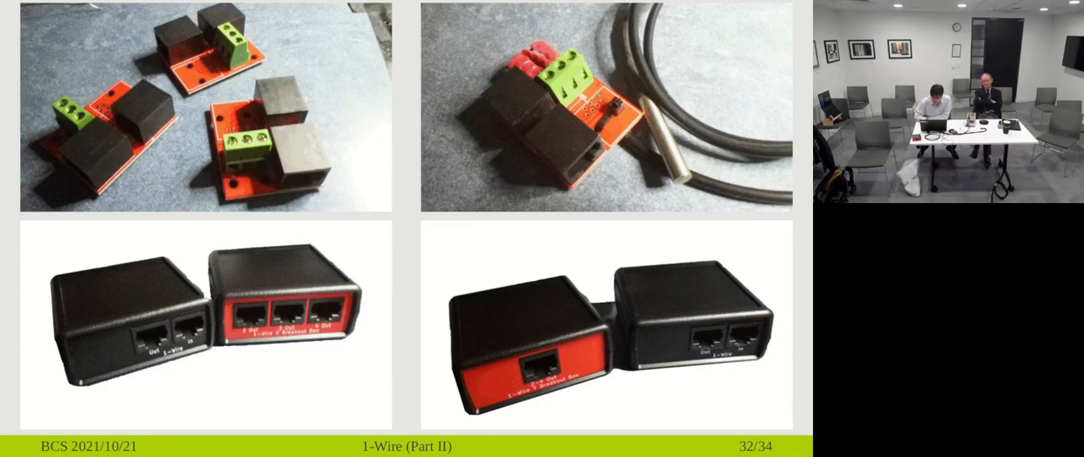
key(Right)
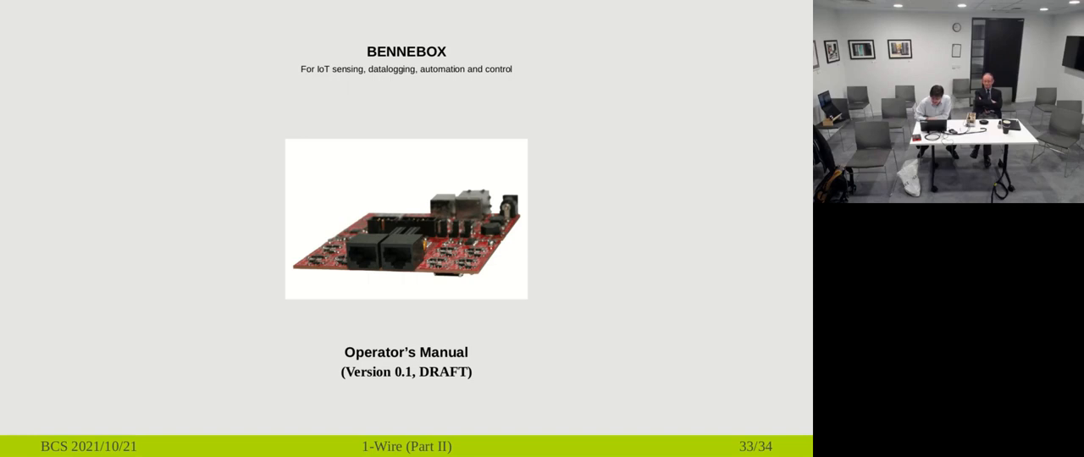
key(Right)
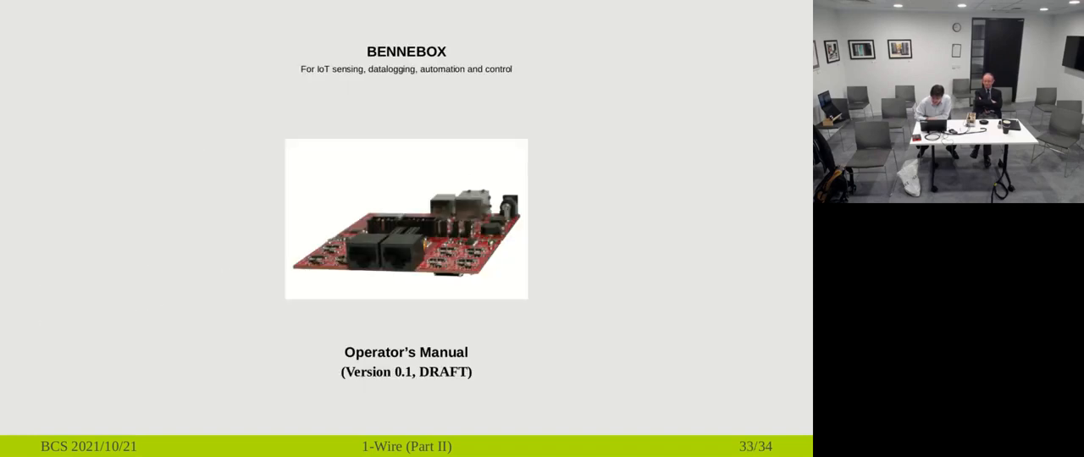
key(right)
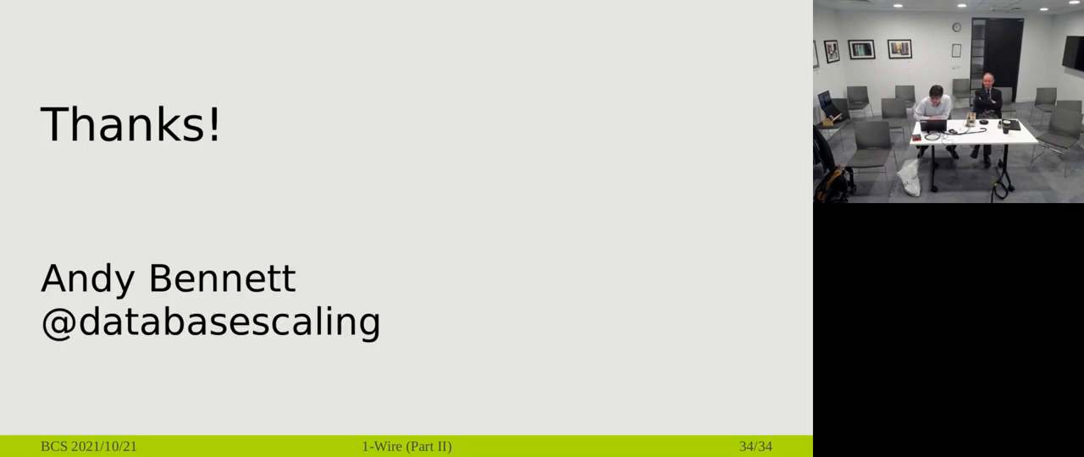